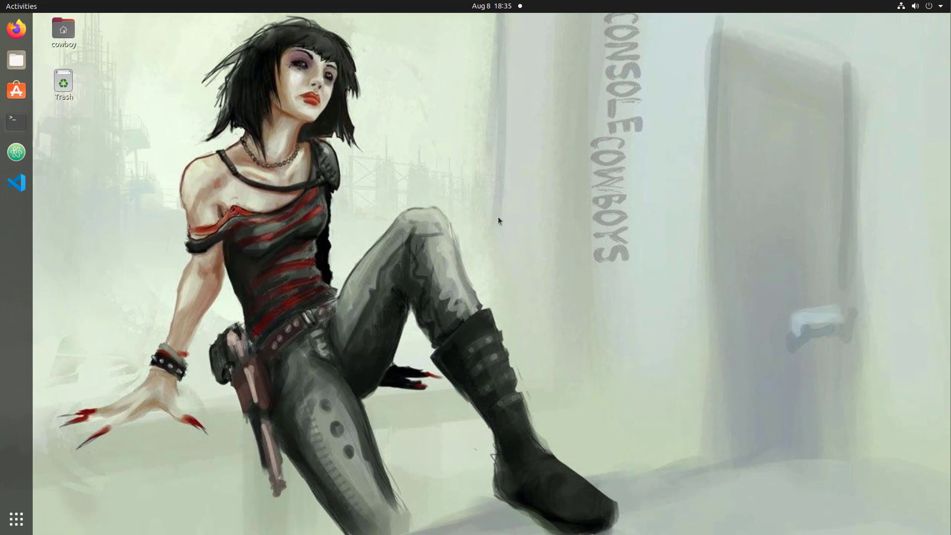
pyautogui.moveTo(16, 29)
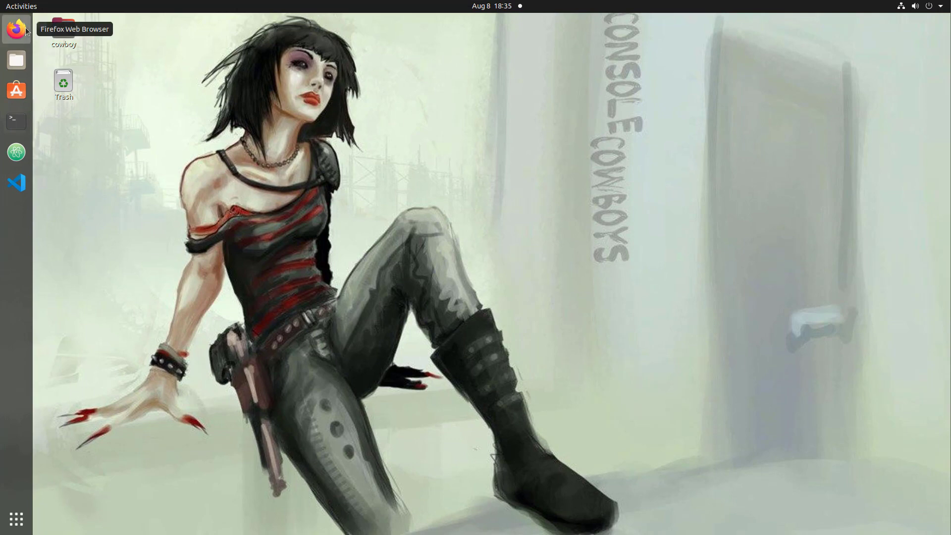
# Step: Launch Firefox and open the 'Remix - Ethereum IDE' bookmark
pyautogui.click(16, 29)
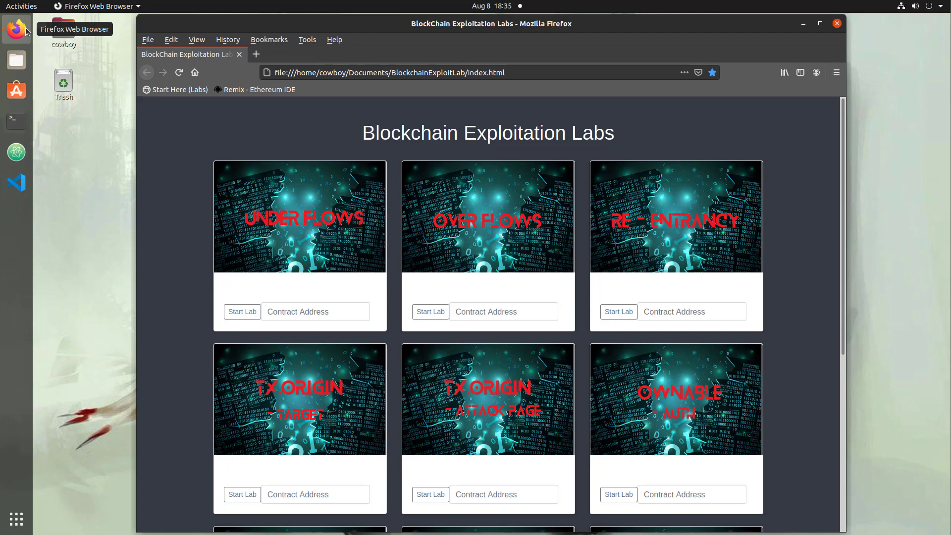
pyautogui.click(258, 90)
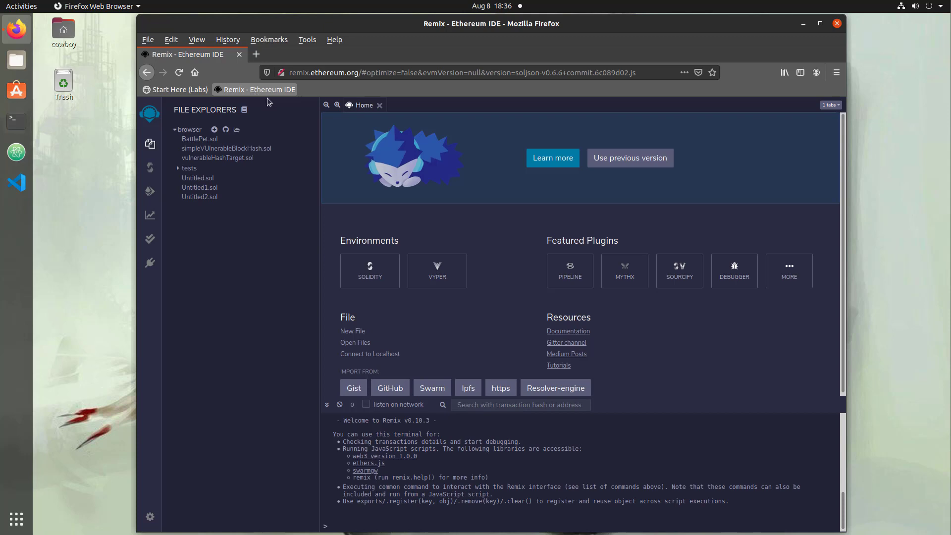
pyautogui.click(149, 167)
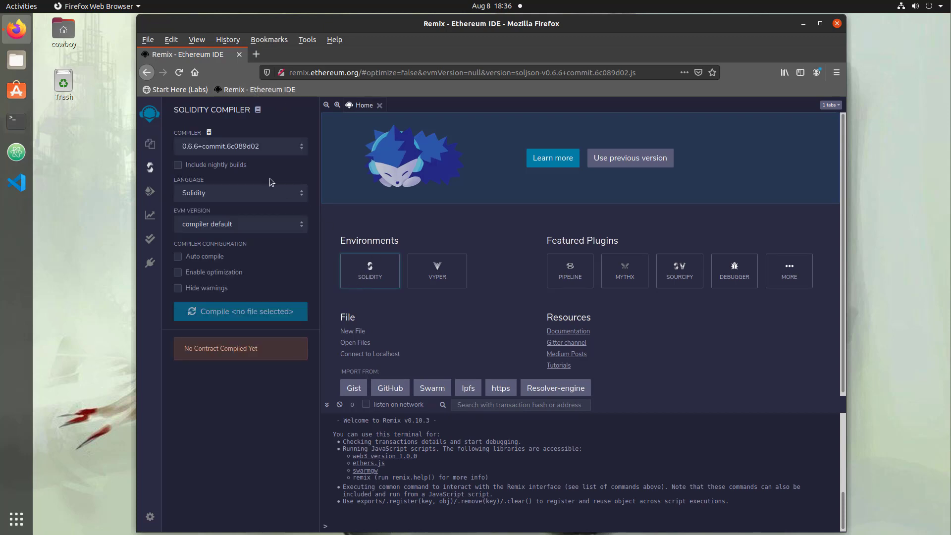
pyautogui.moveTo(182, 111)
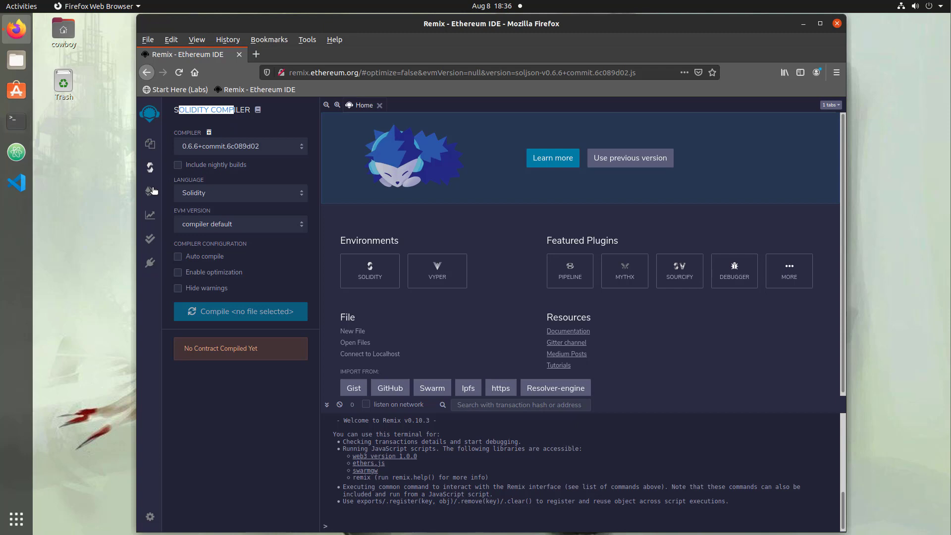
pyautogui.moveTo(150, 191)
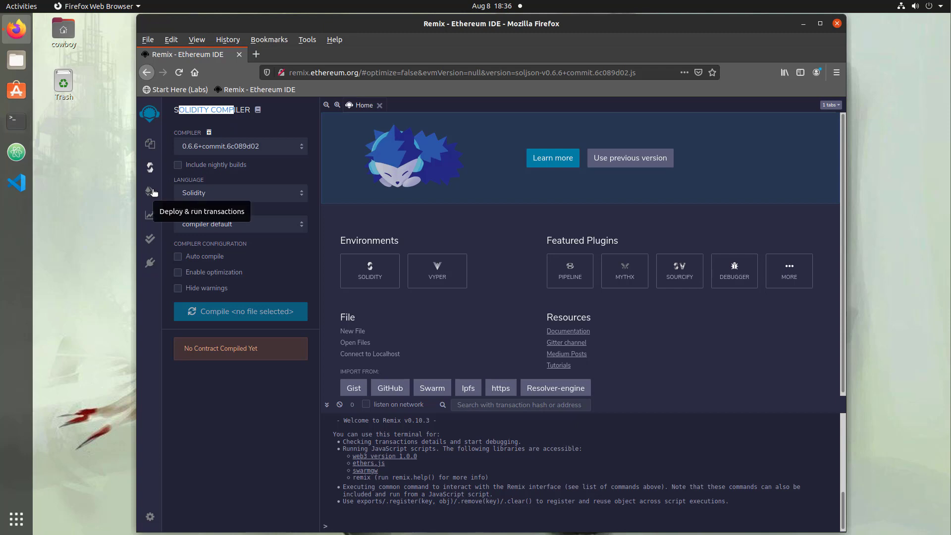
pyautogui.moveTo(150, 145)
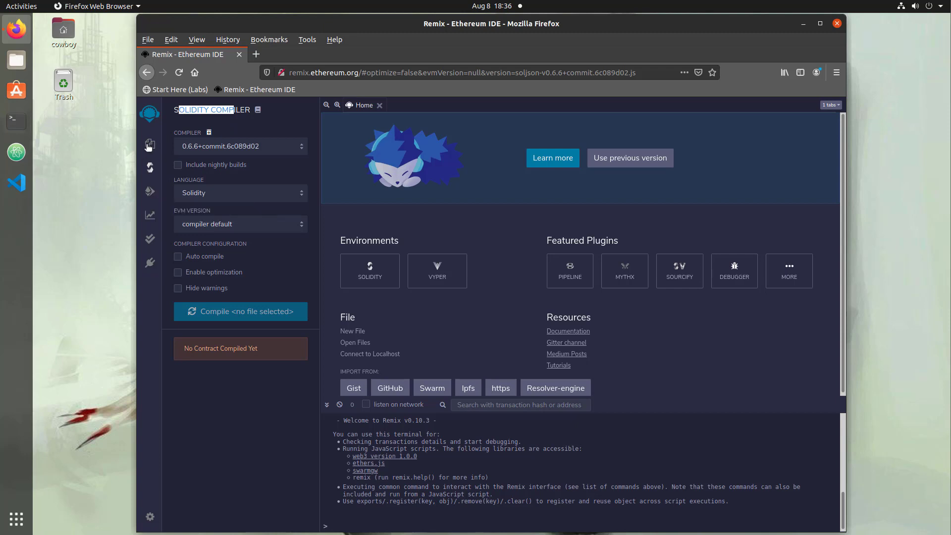
pyautogui.click(149, 144)
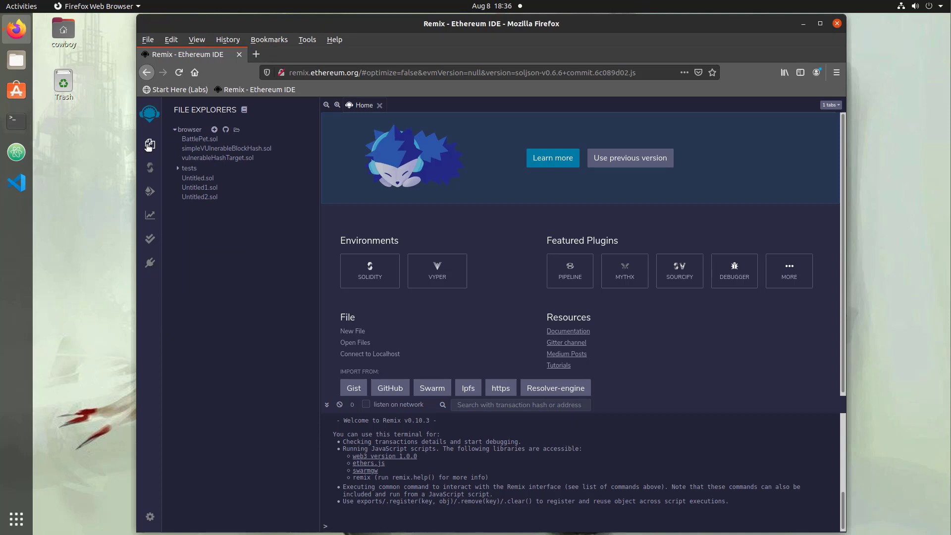
pyautogui.moveTo(149, 144)
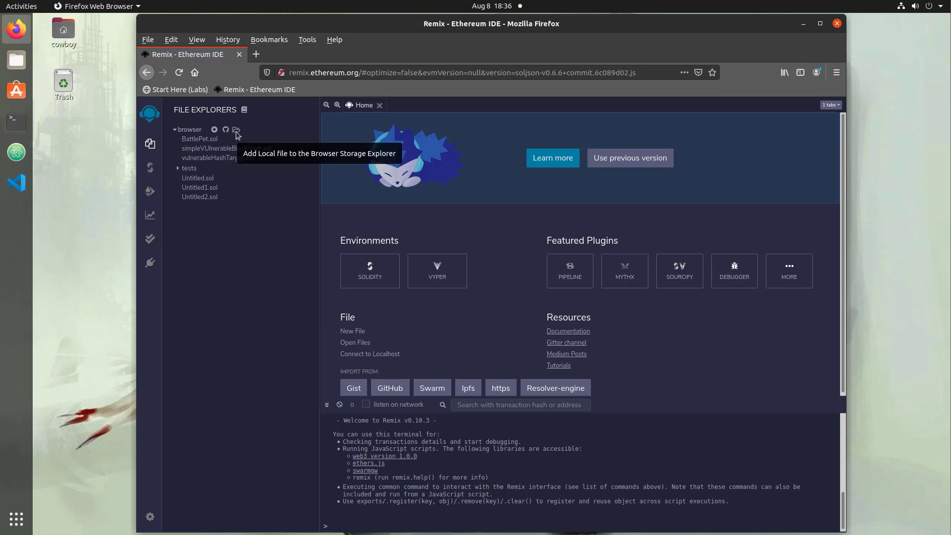
# Step: Add a new file in File Explorers, accepting the suggested name Untitled3.sol
pyautogui.click(214, 130)
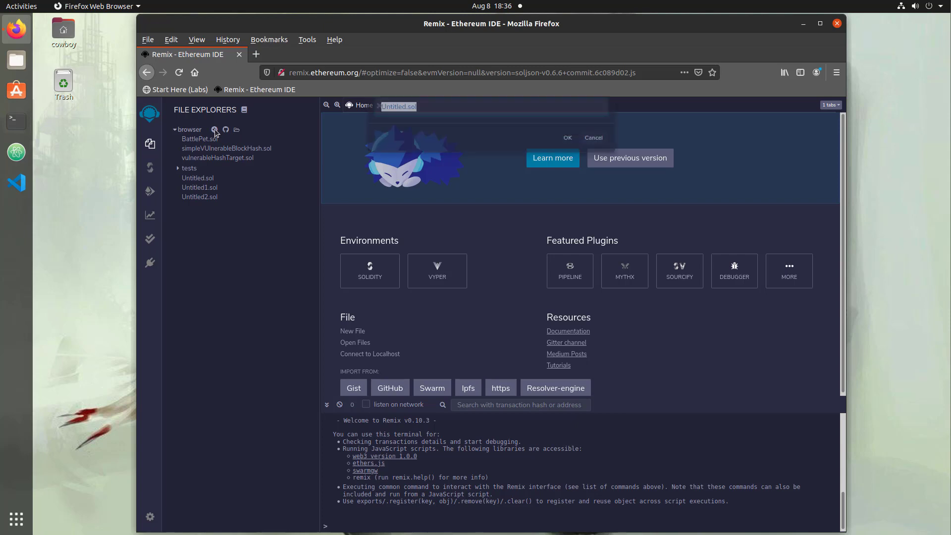
pyautogui.click(214, 129)
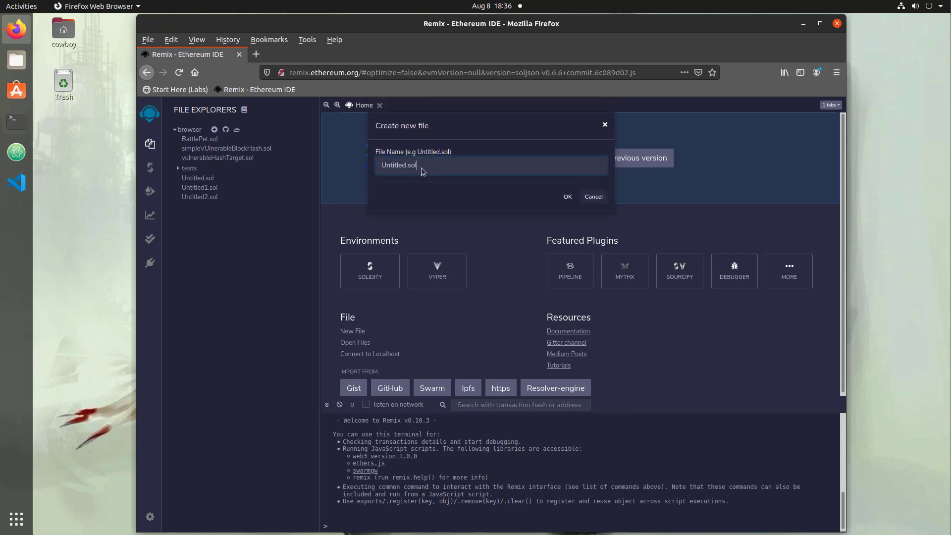
pyautogui.doubleClick(408, 165)
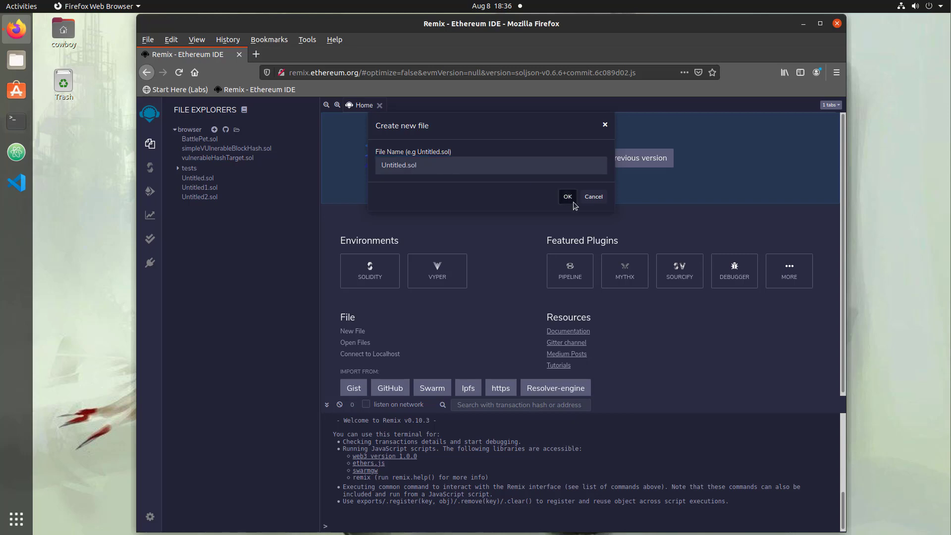
pyautogui.click(567, 196)
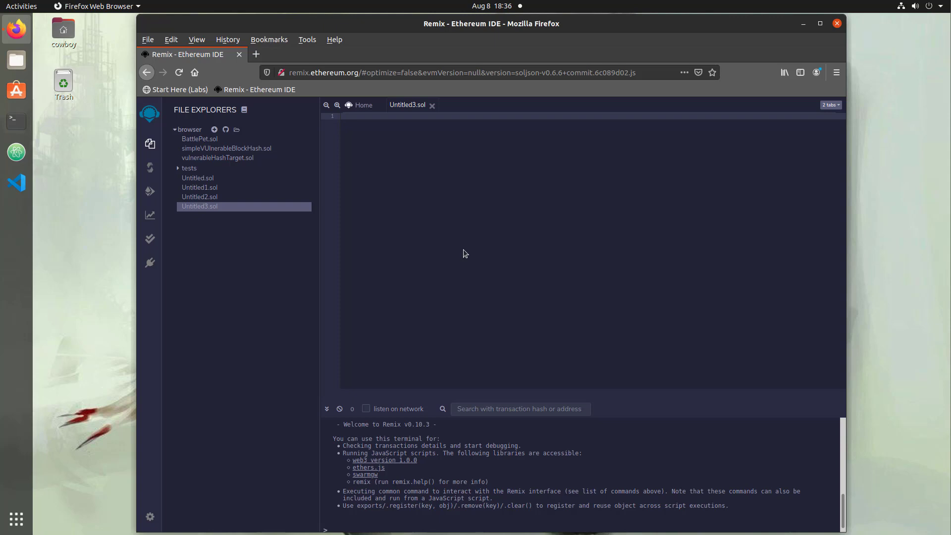
pyautogui.moveTo(532, 484)
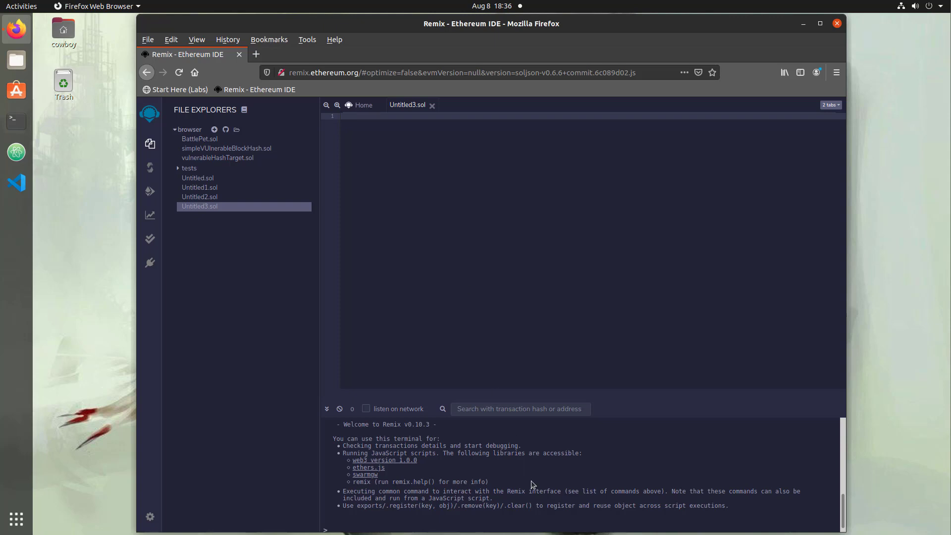
pyautogui.moveTo(534, 483)
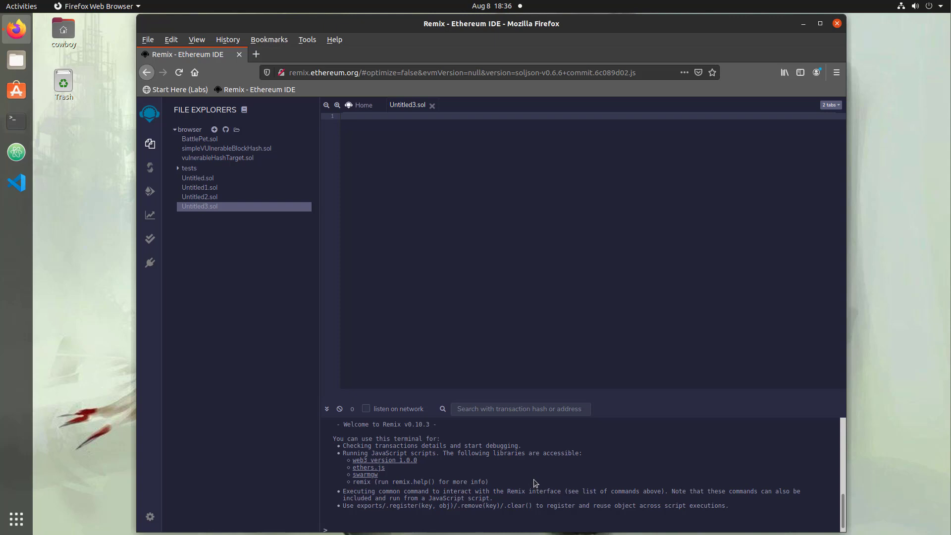
pyautogui.moveTo(343, 505); pyautogui.dragTo(543, 505)
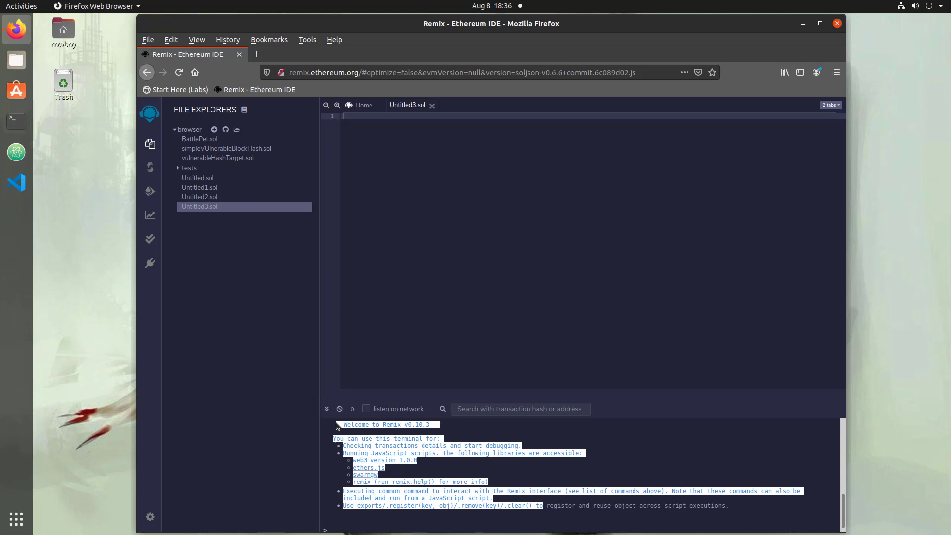
pyautogui.moveTo(421, 454)
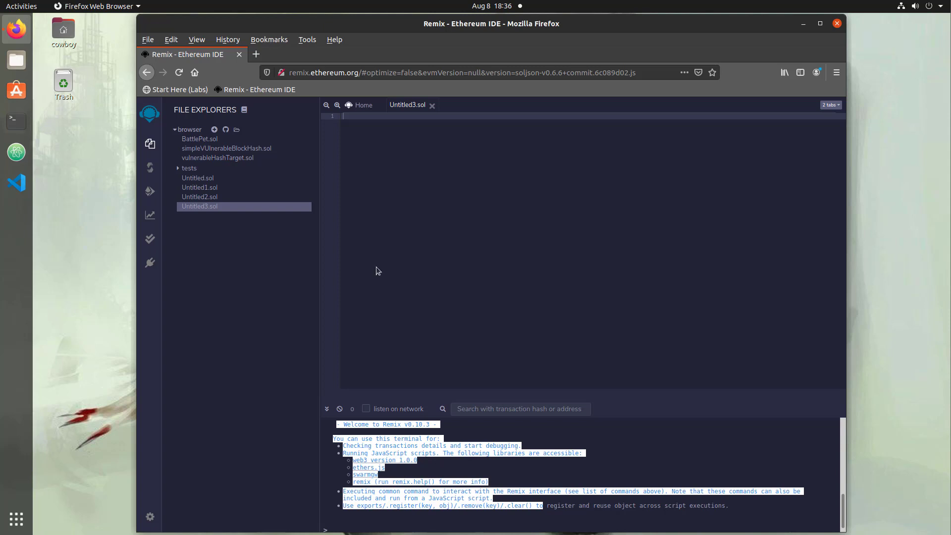
pyautogui.moveTo(482, 202)
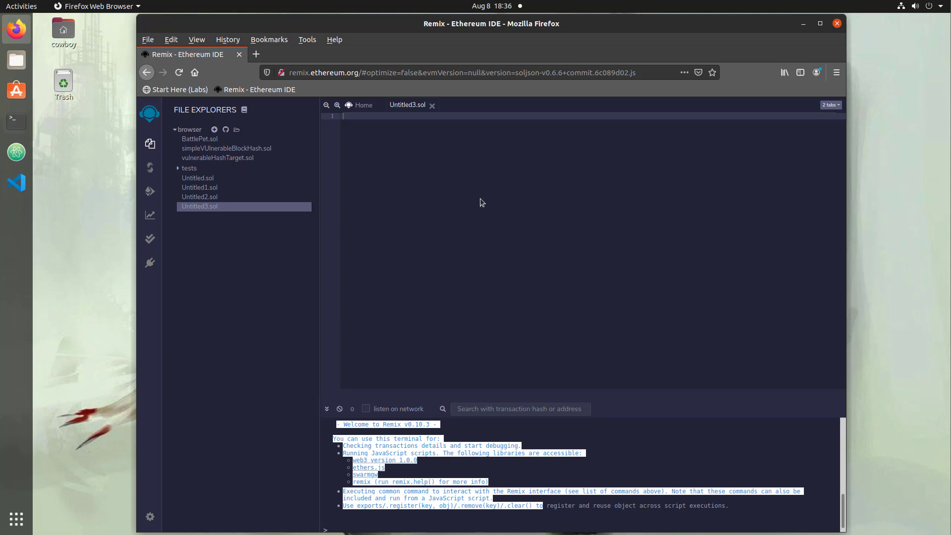
# Step: Review compiler versions, compile Untitled3.sol, and go to Deploy & Run Transactions
pyautogui.click(149, 168)
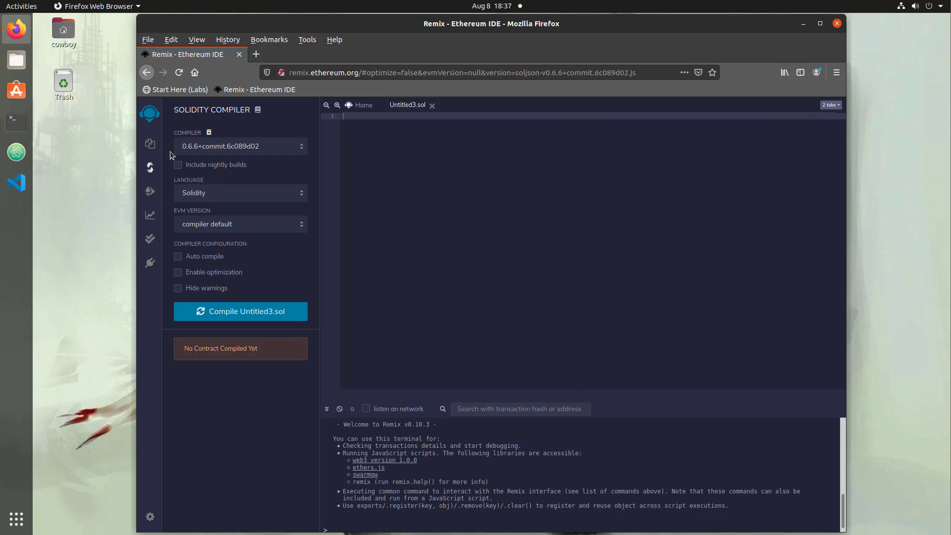
pyautogui.moveTo(195, 148)
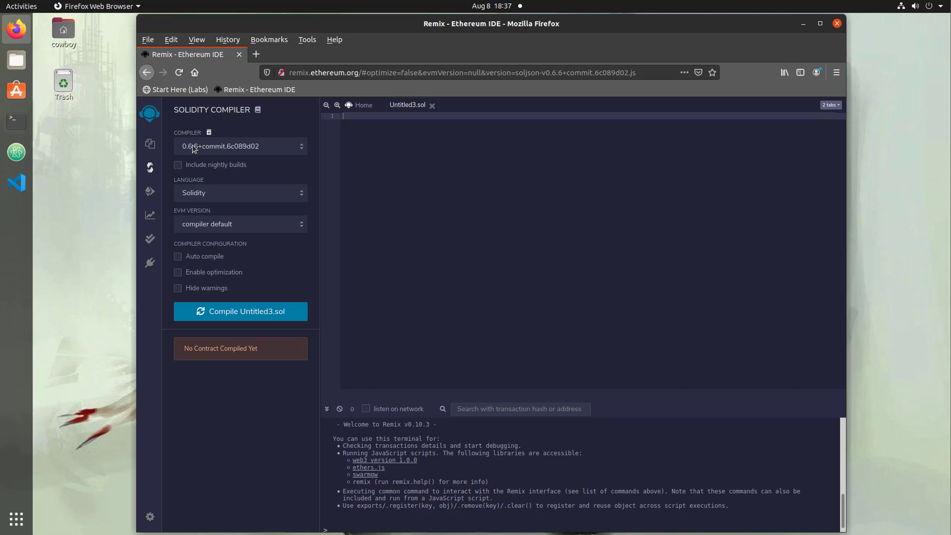
pyautogui.click(240, 147)
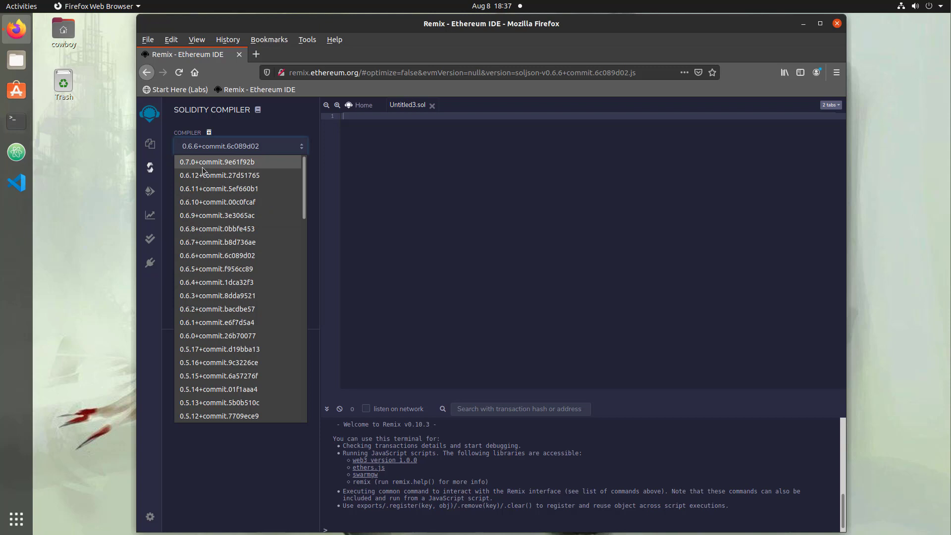
pyautogui.moveTo(217, 242)
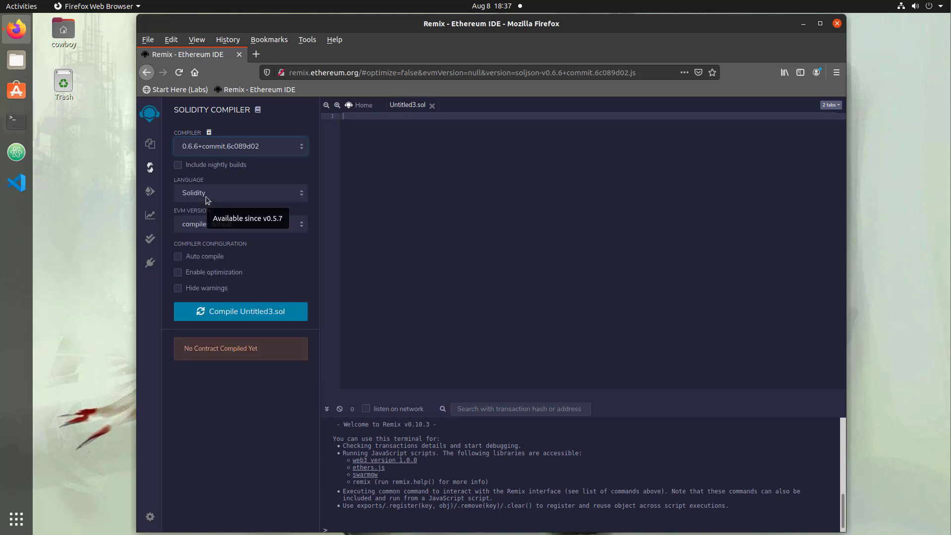
pyautogui.moveTo(211, 262)
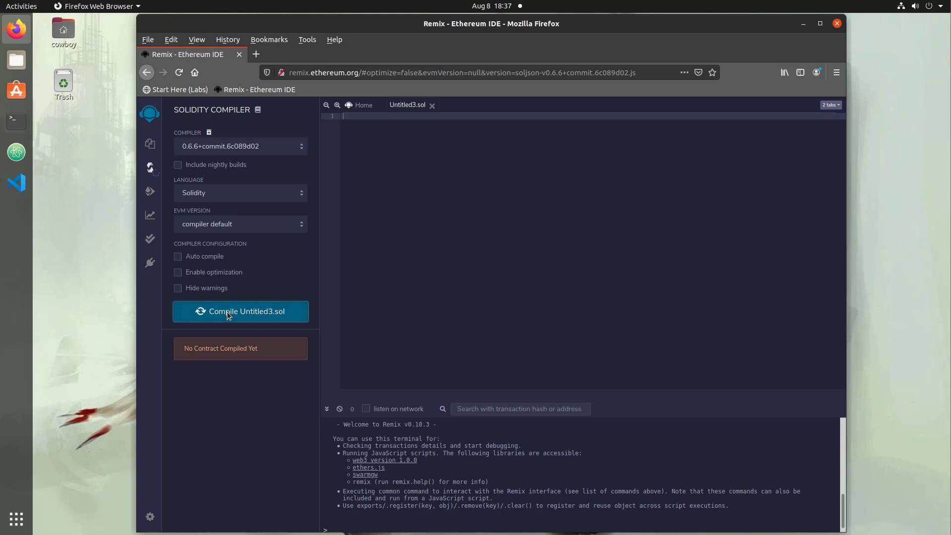
pyautogui.click(241, 311)
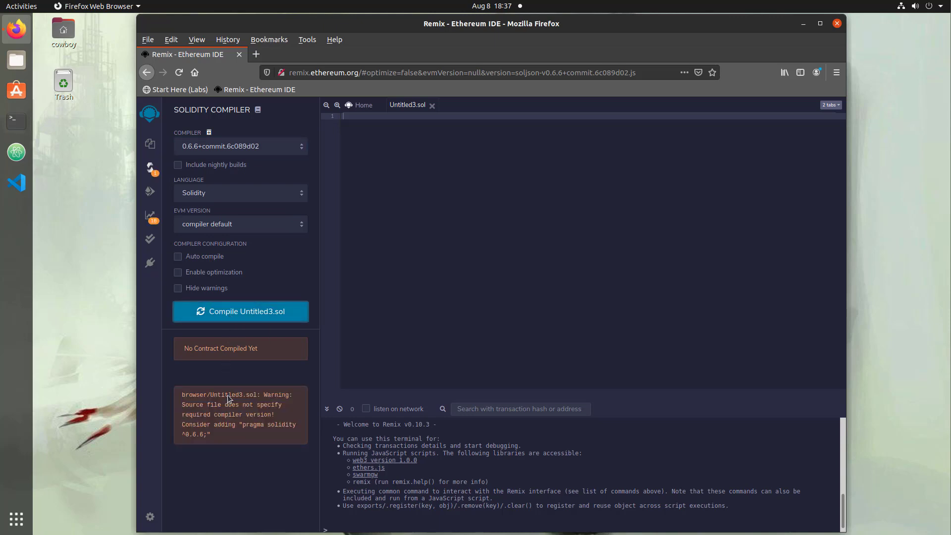
pyautogui.moveTo(237, 414)
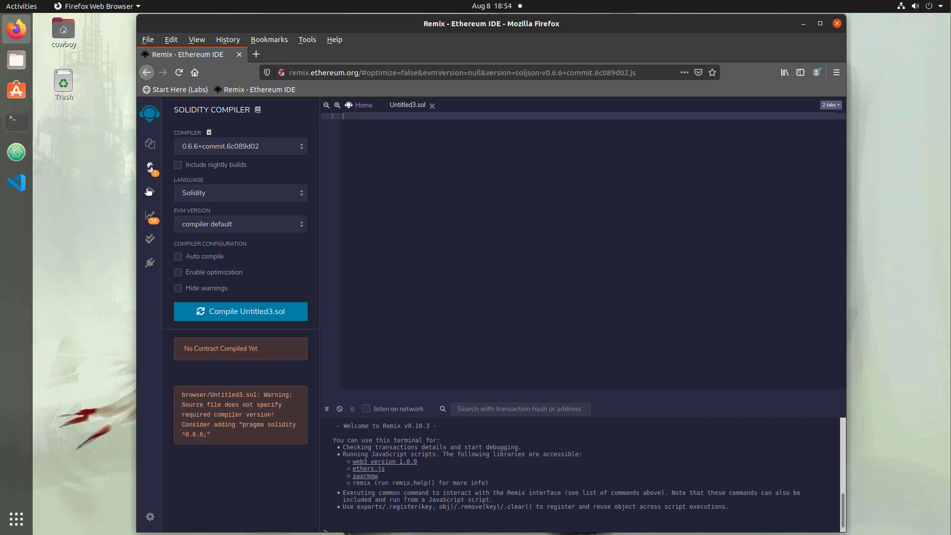
pyautogui.click(149, 190)
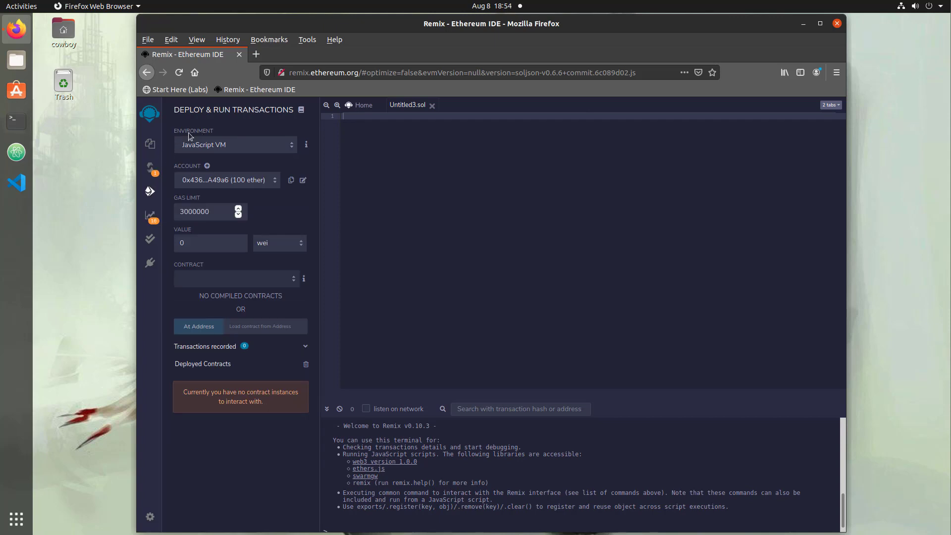
pyautogui.moveTo(192, 150)
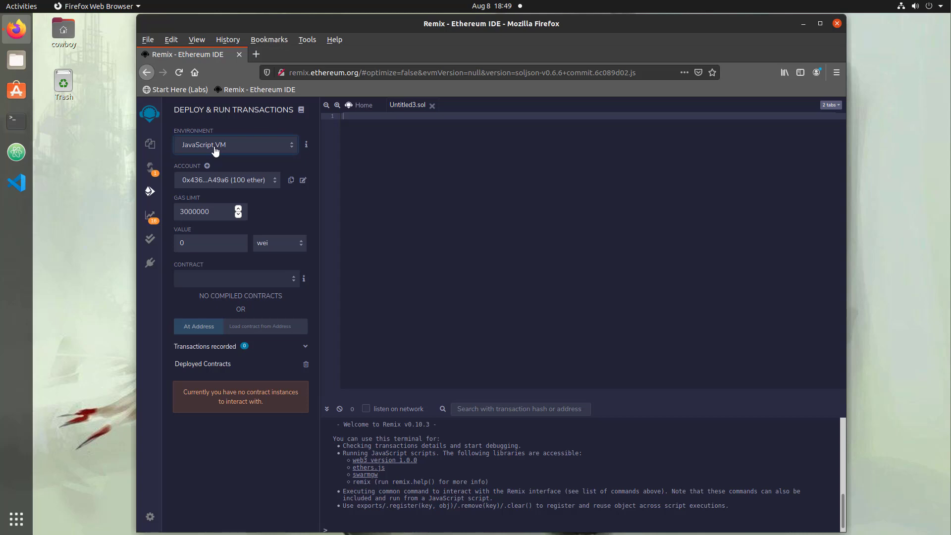
# Step: Expand the Environment dropdown to show JavaScript VM, Injected Web3 and Web3 Provider
pyautogui.click(235, 145)
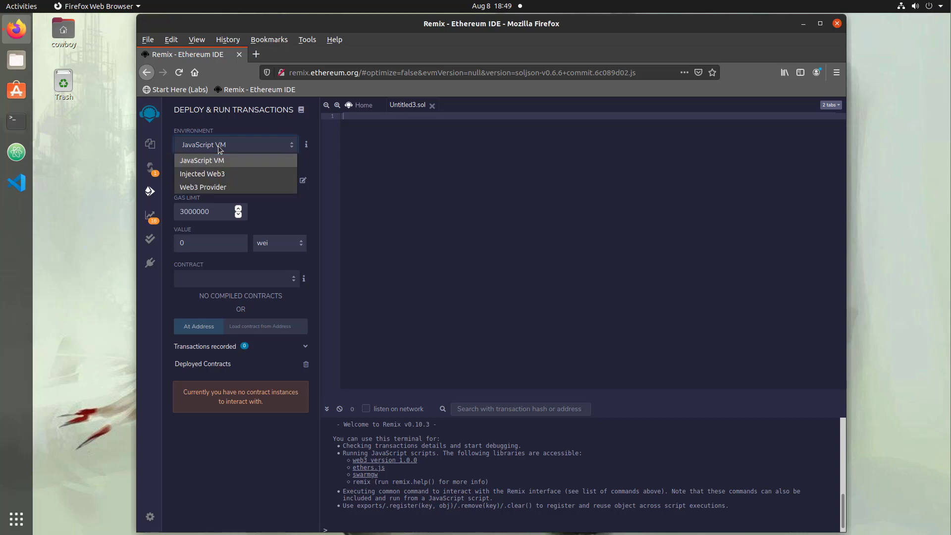
pyautogui.moveTo(215, 184)
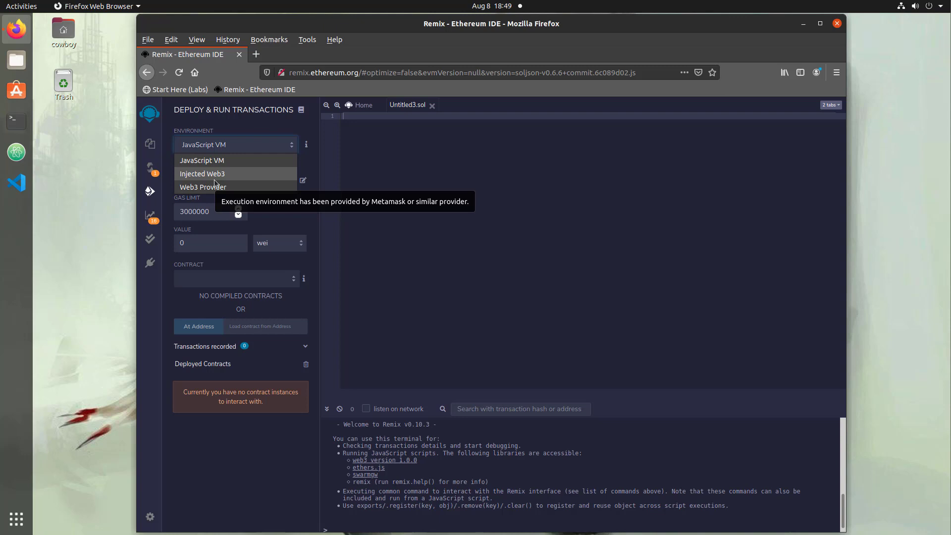
pyautogui.moveTo(203, 187)
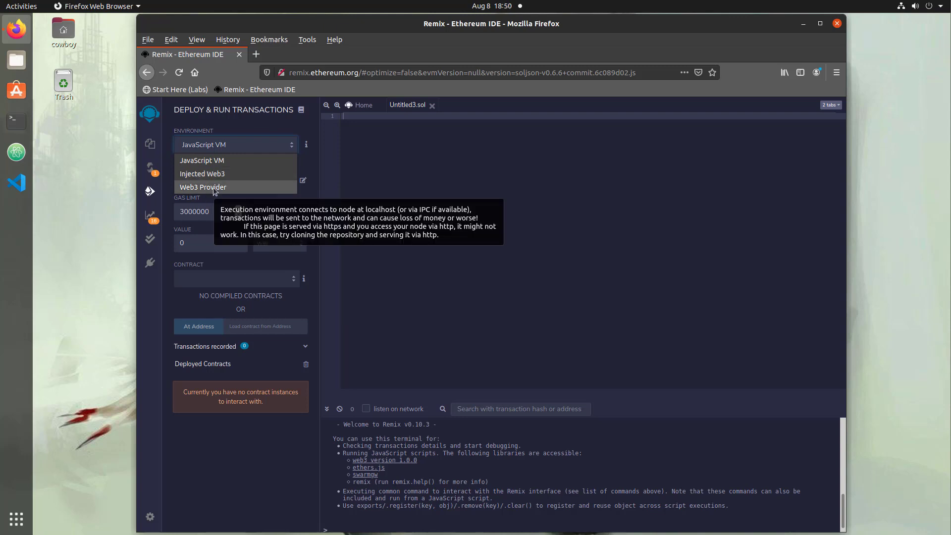
pyautogui.click(203, 187)
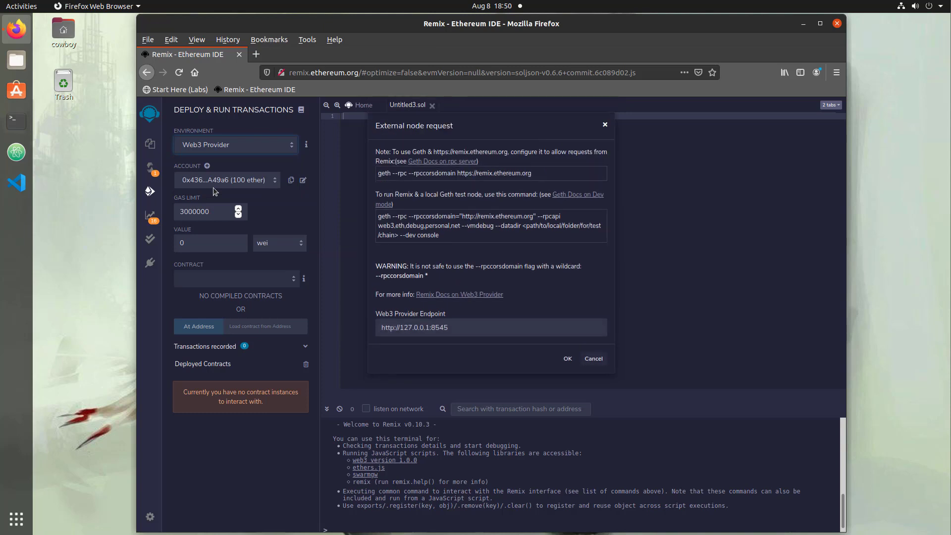
pyautogui.moveTo(249, 217)
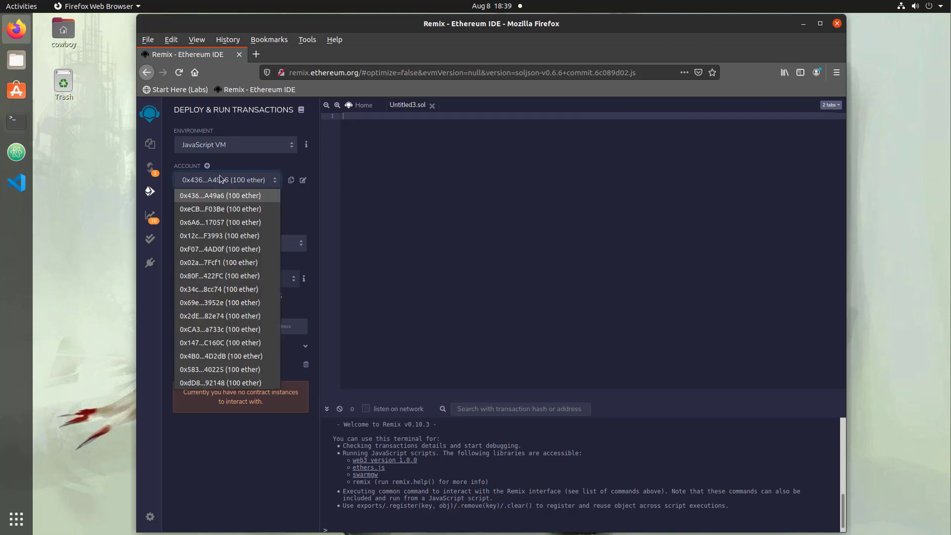
pyautogui.moveTo(220, 249)
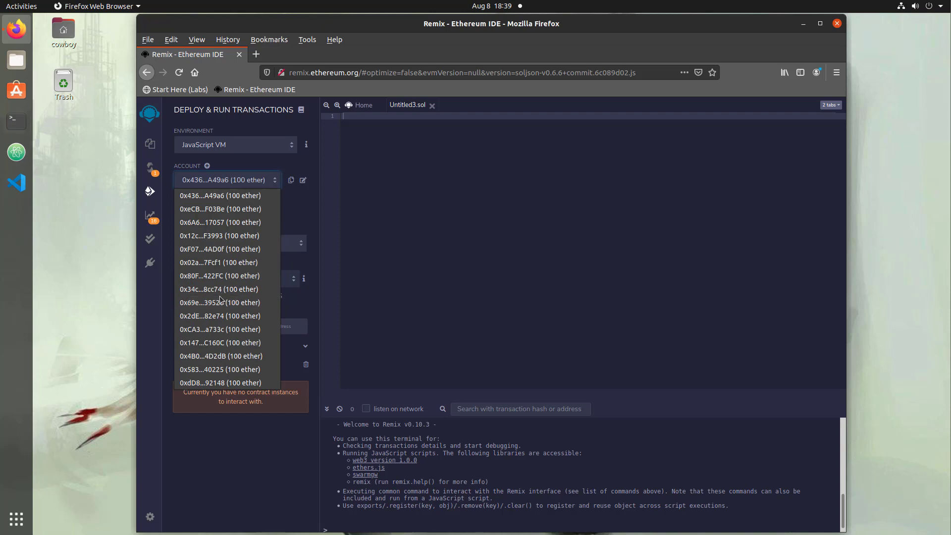
pyautogui.moveTo(219, 303)
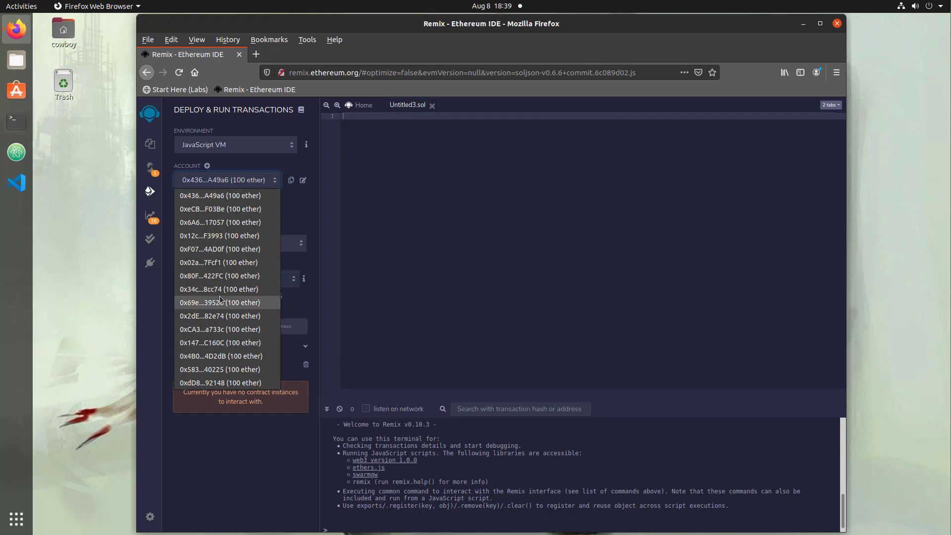
pyautogui.moveTo(238, 195)
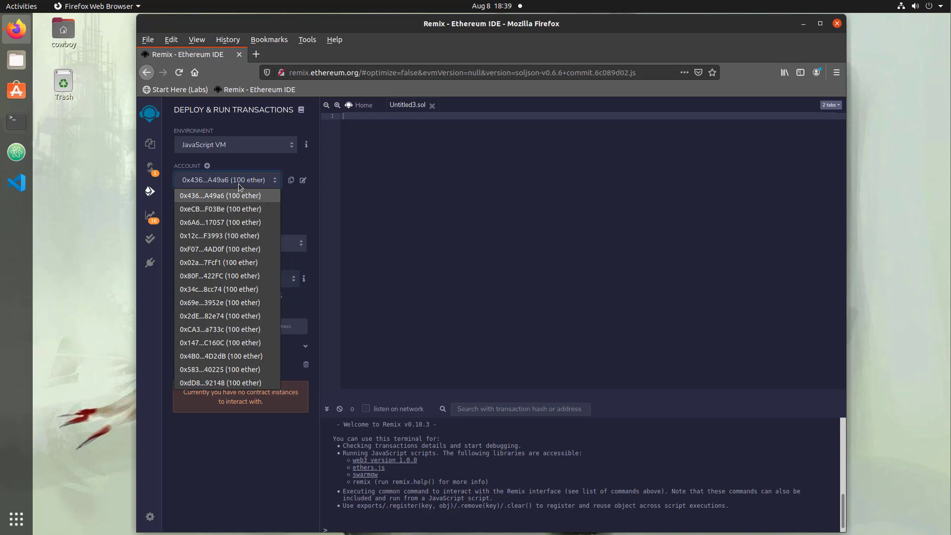
pyautogui.click(219, 195)
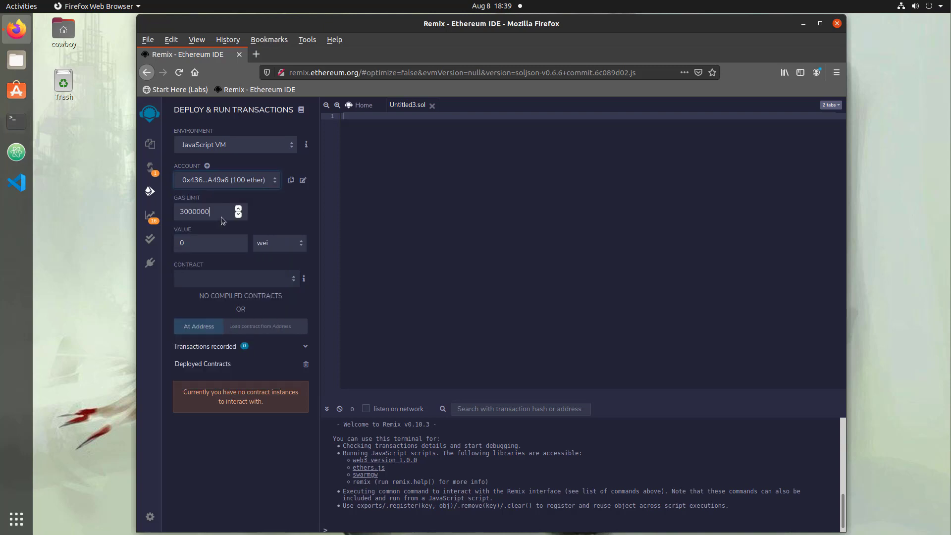
pyautogui.tripleClick(194, 211)
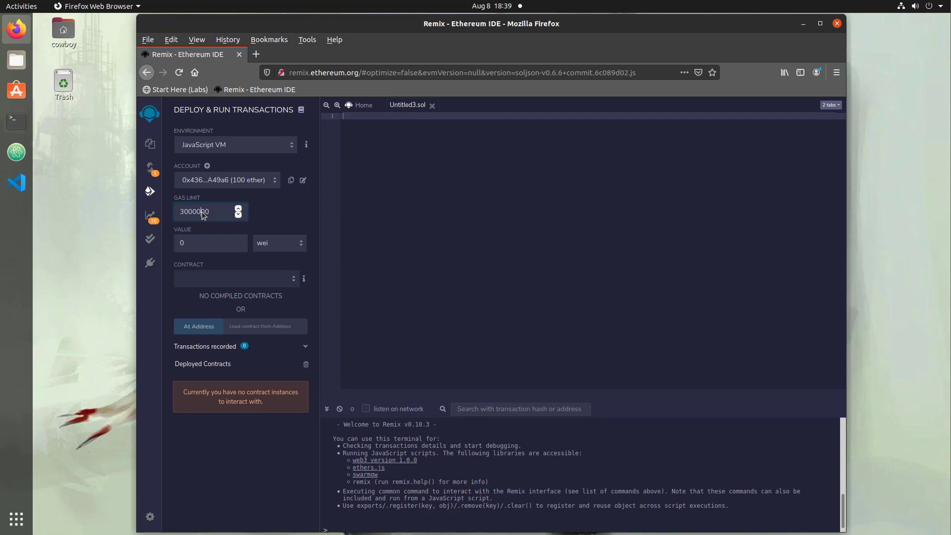
pyautogui.moveTo(204, 251)
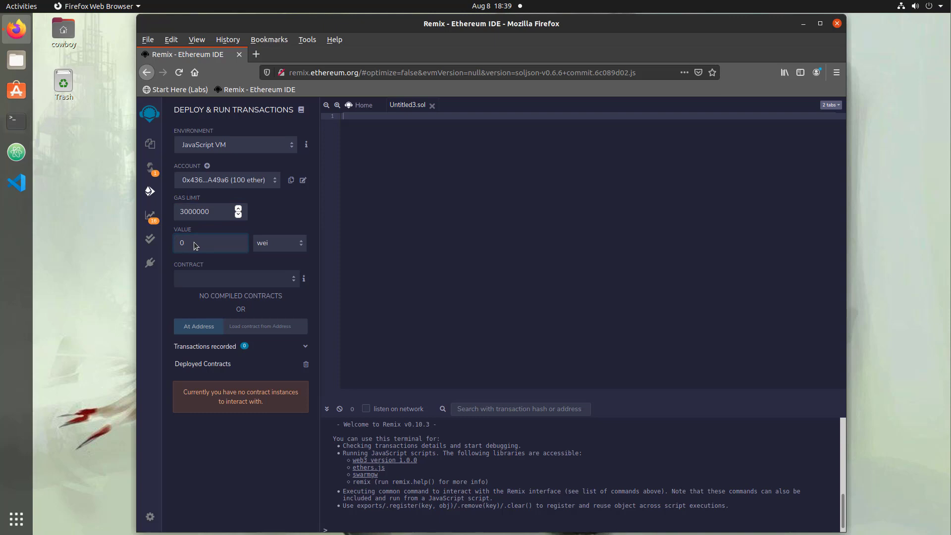
pyautogui.click(182, 243)
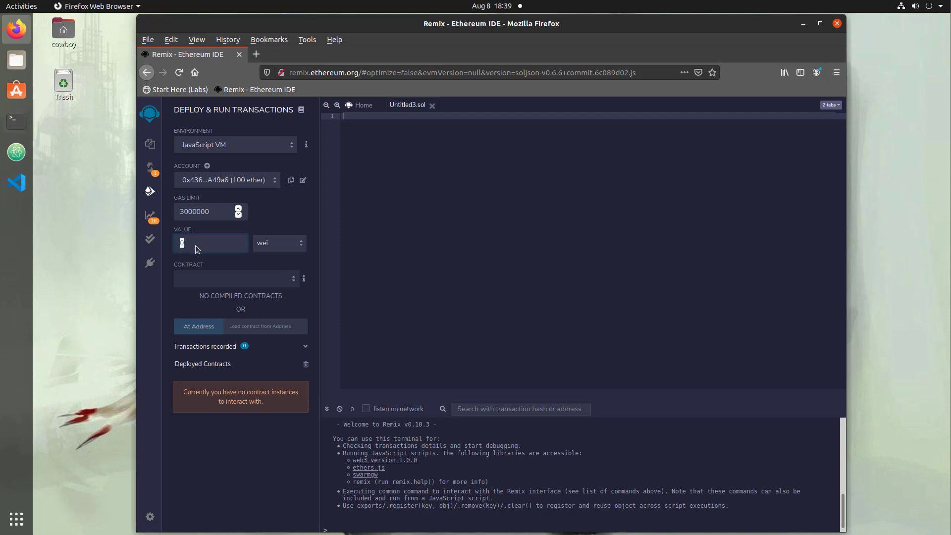
pyautogui.click(278, 243)
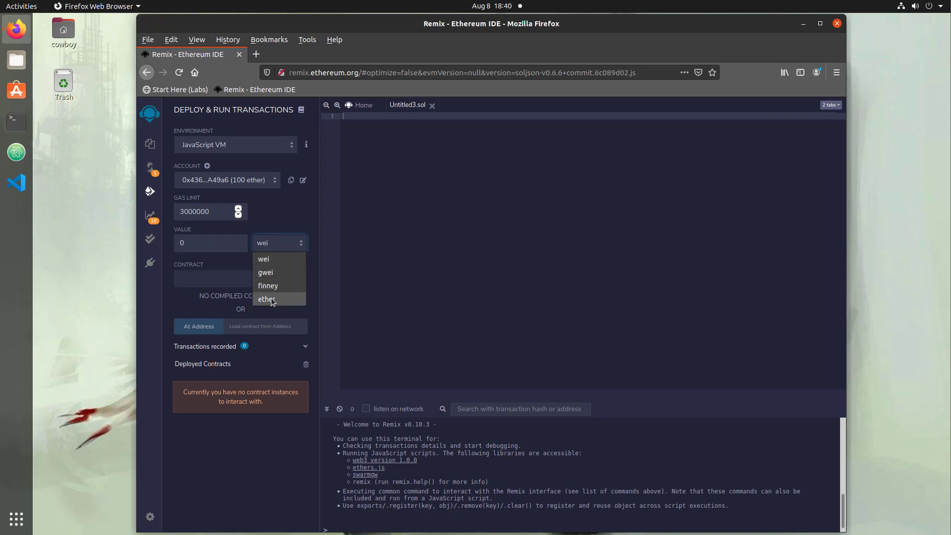
pyautogui.moveTo(263, 259)
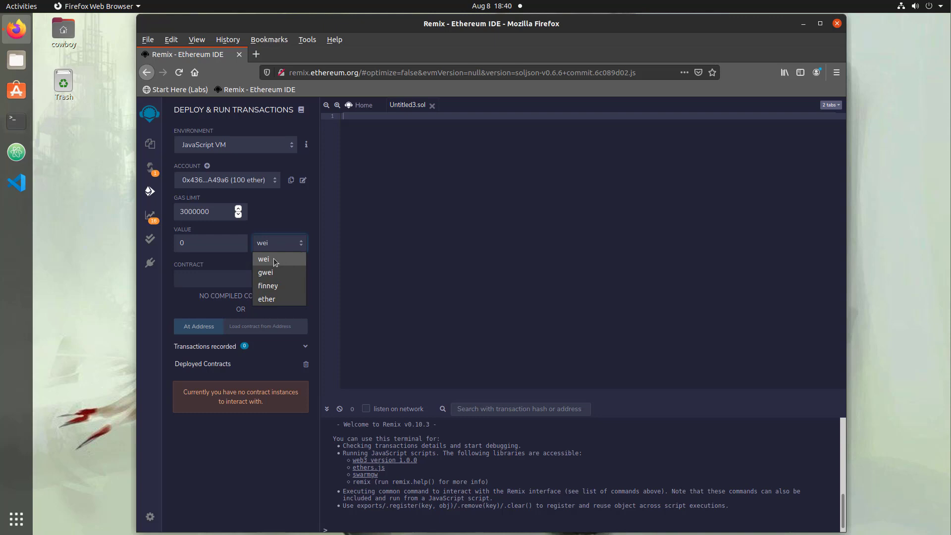
pyautogui.moveTo(271, 300)
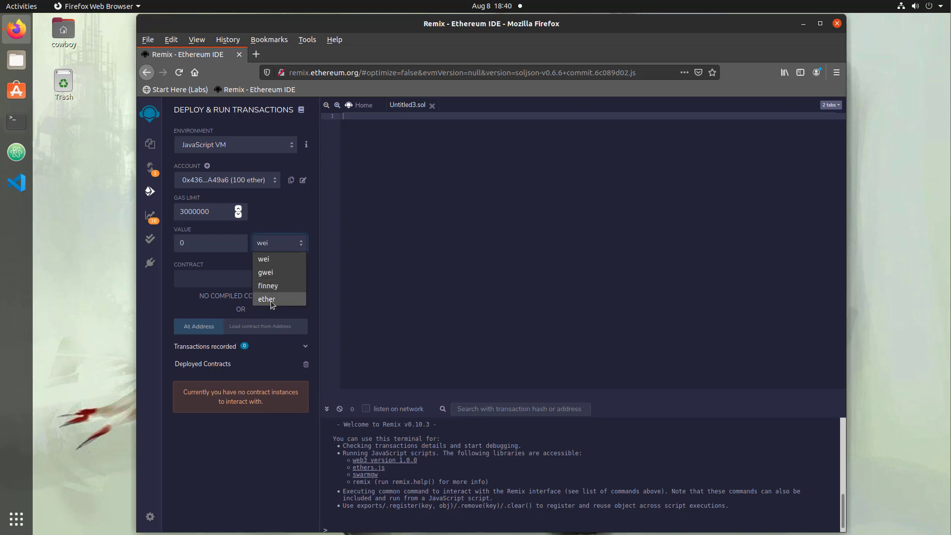
pyautogui.click(265, 298)
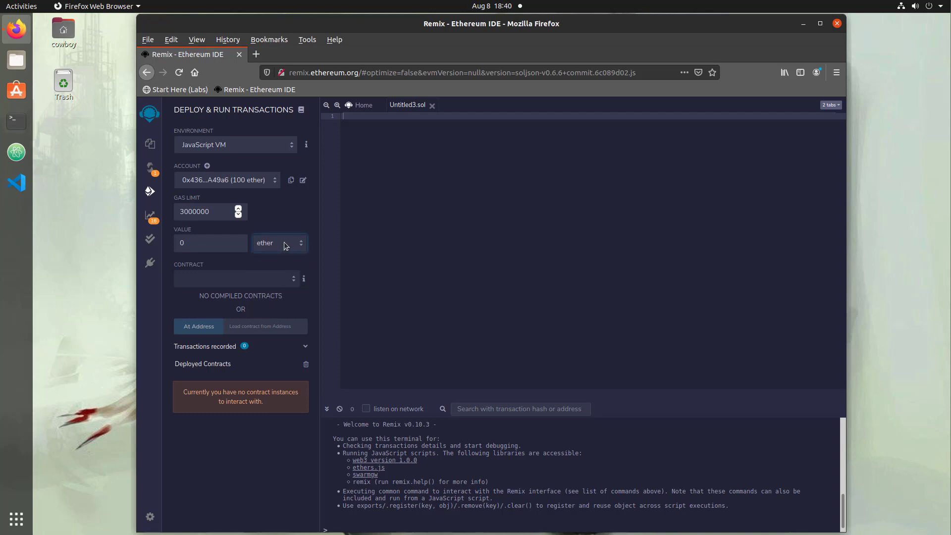
pyautogui.click(278, 243)
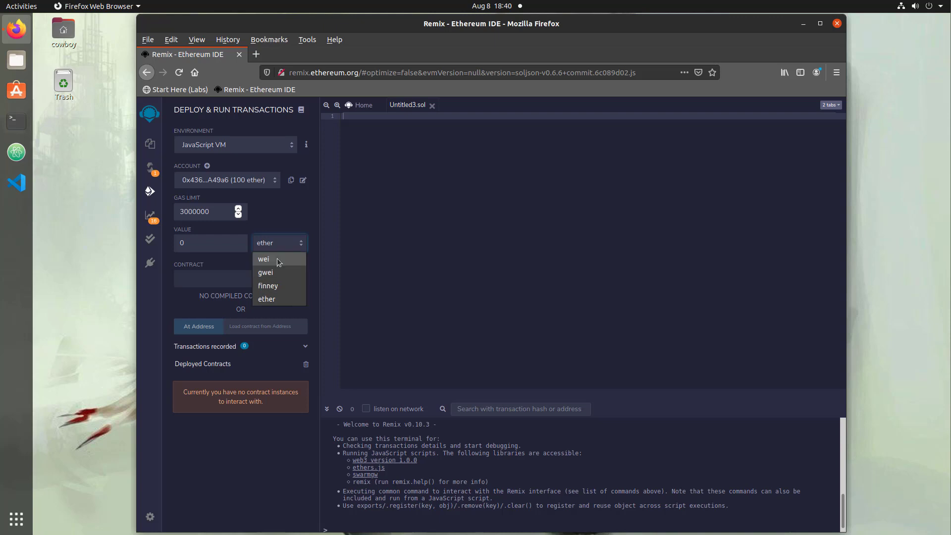
pyautogui.click(263, 259)
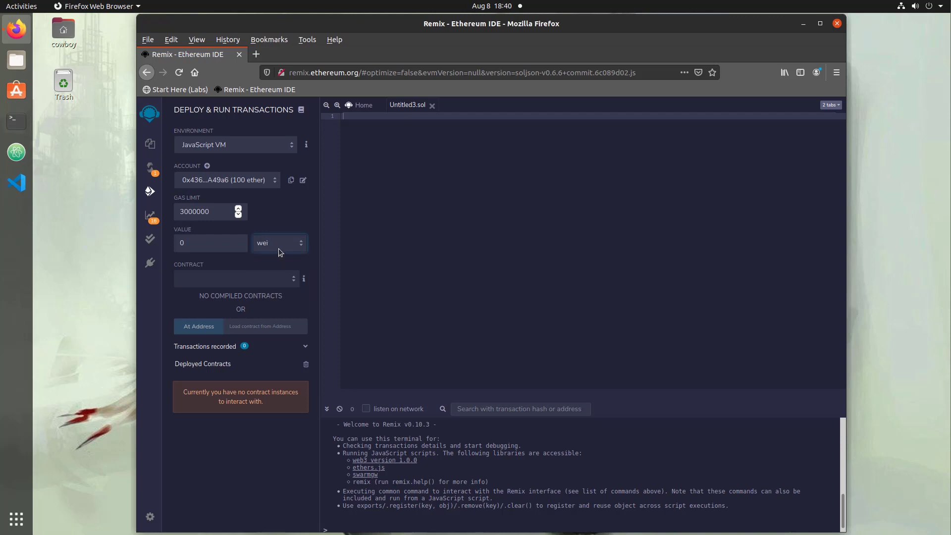
pyautogui.moveTo(252, 446)
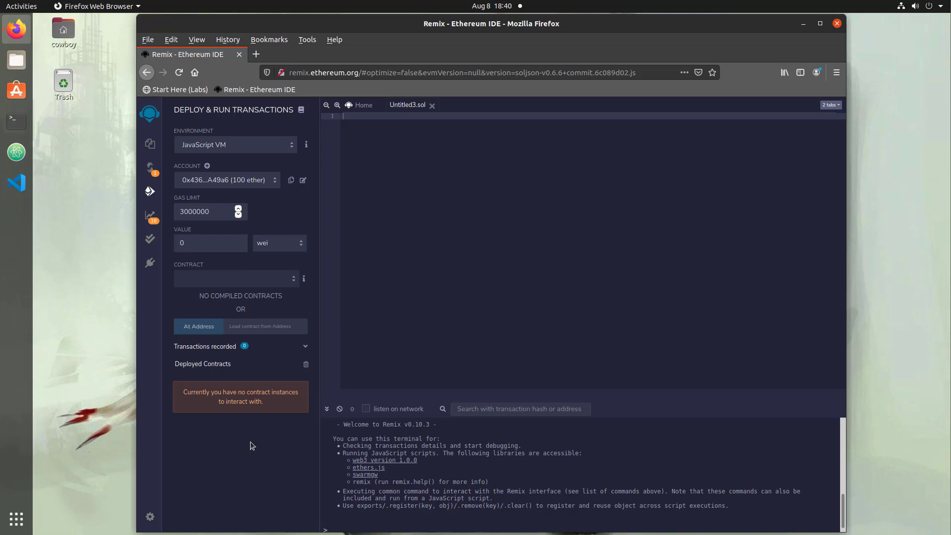
pyautogui.moveTo(251, 427)
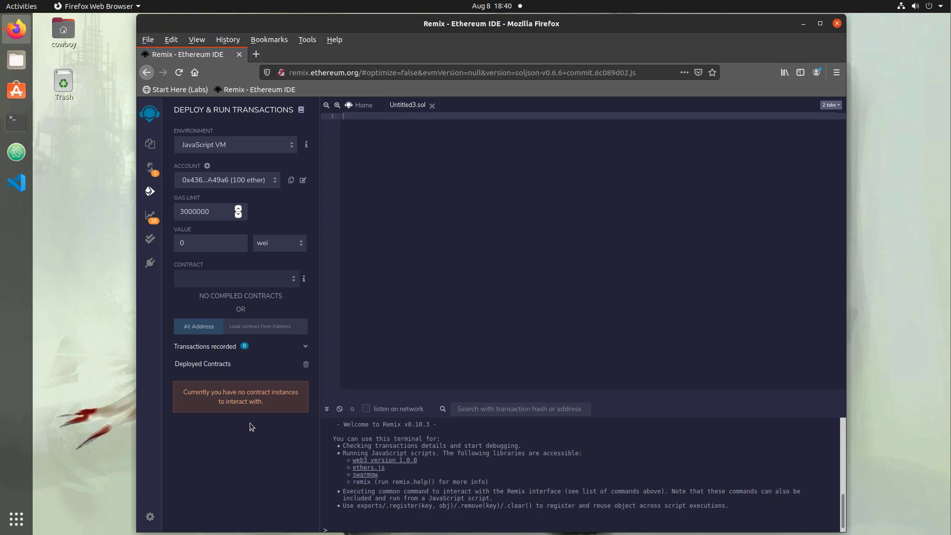
pyautogui.moveTo(230, 503)
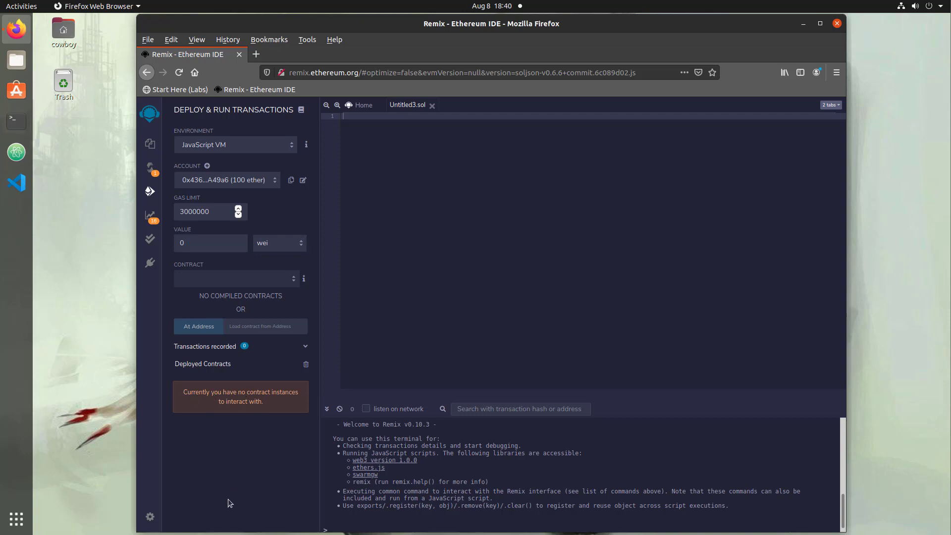
pyautogui.moveTo(263, 479)
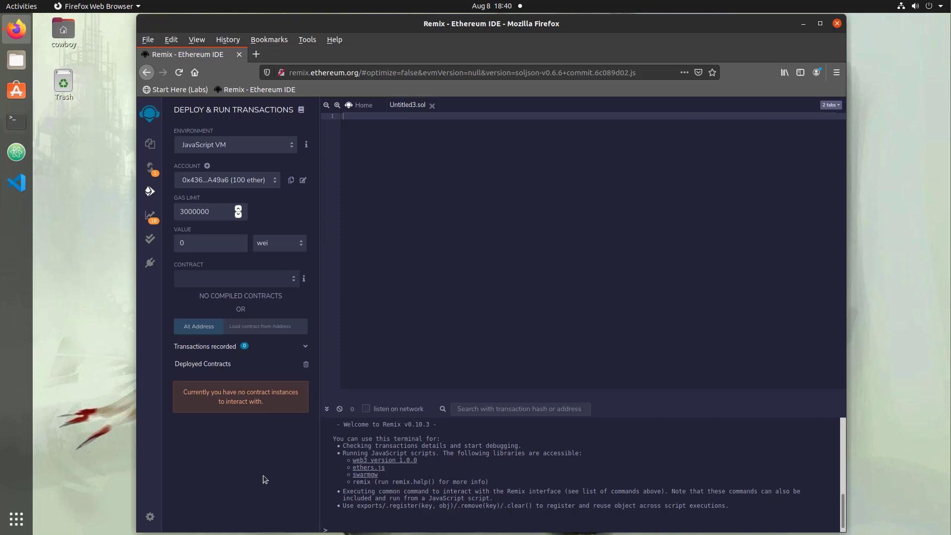
pyautogui.moveTo(245, 487)
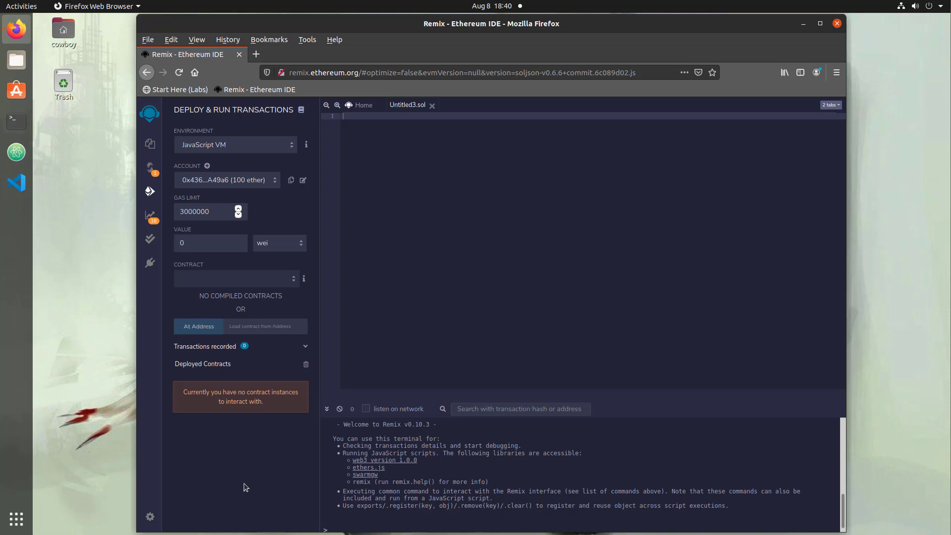
pyautogui.moveTo(241, 493)
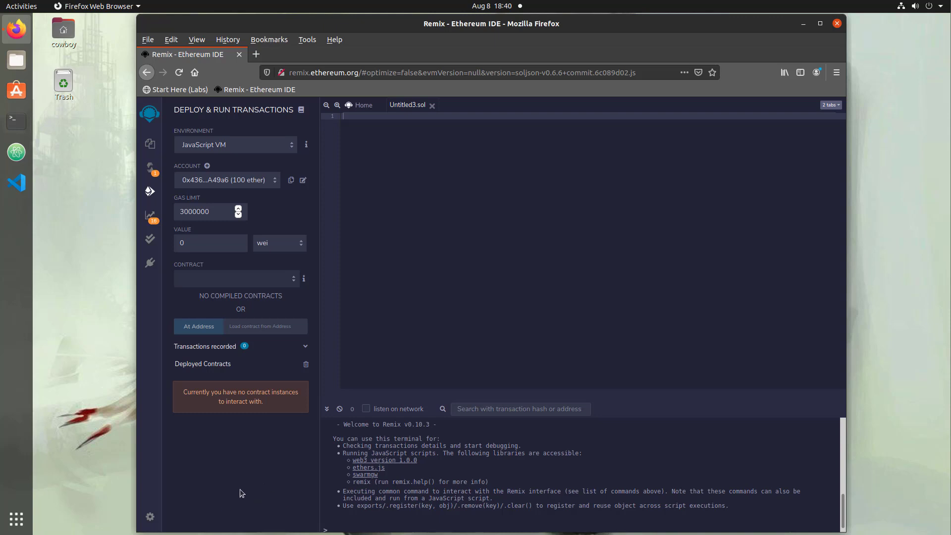